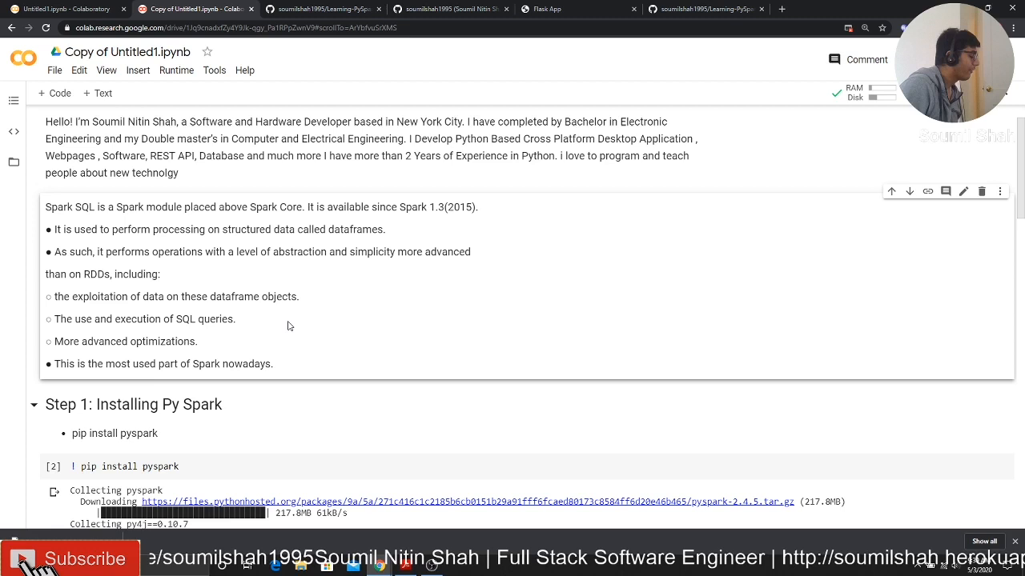
mouse_move(218, 308)
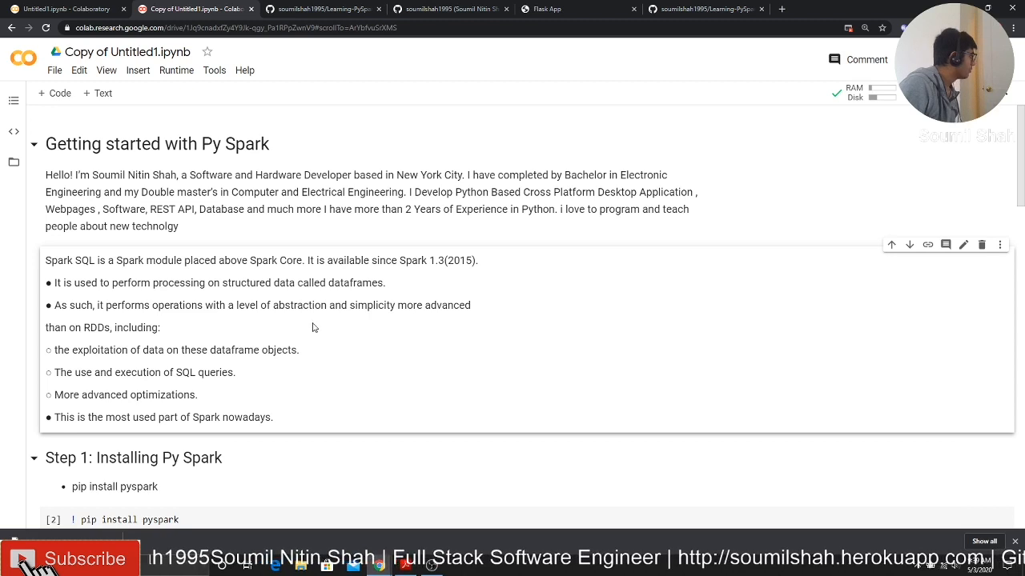
mouse_move(291, 323)
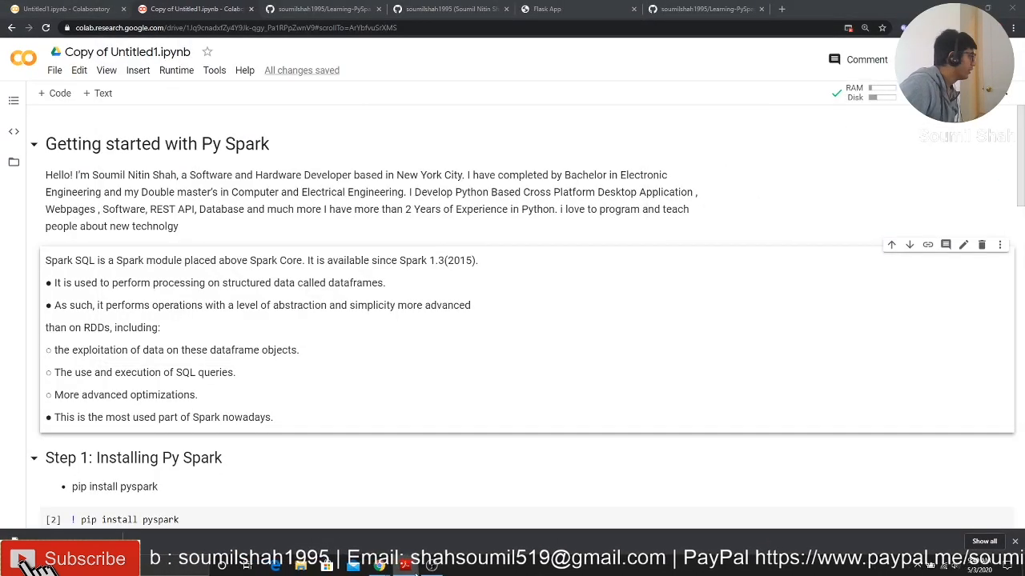
scroll(down, 3)
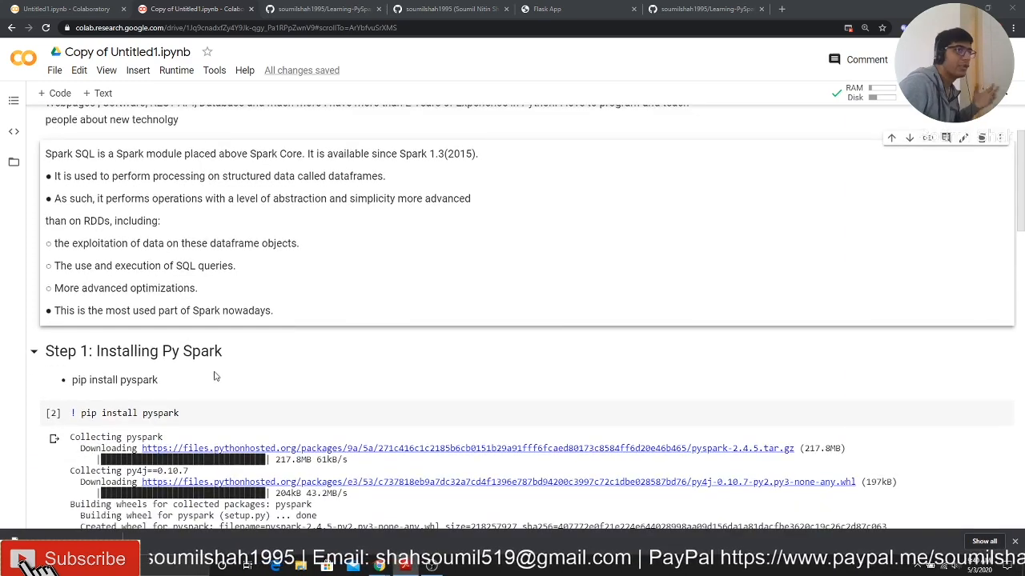
scroll(down, 3)
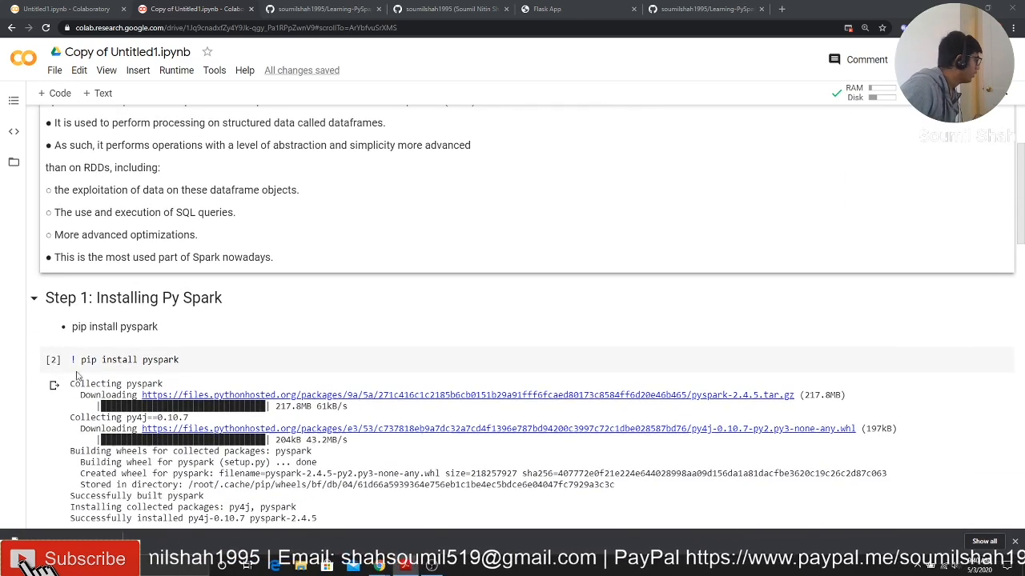
mouse_move(119, 344)
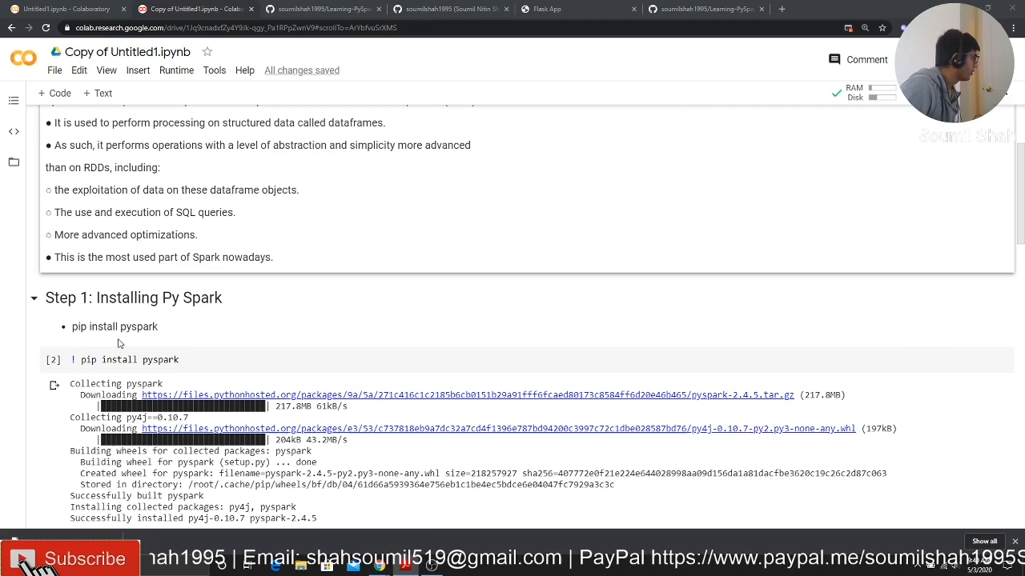
scroll(down, 3)
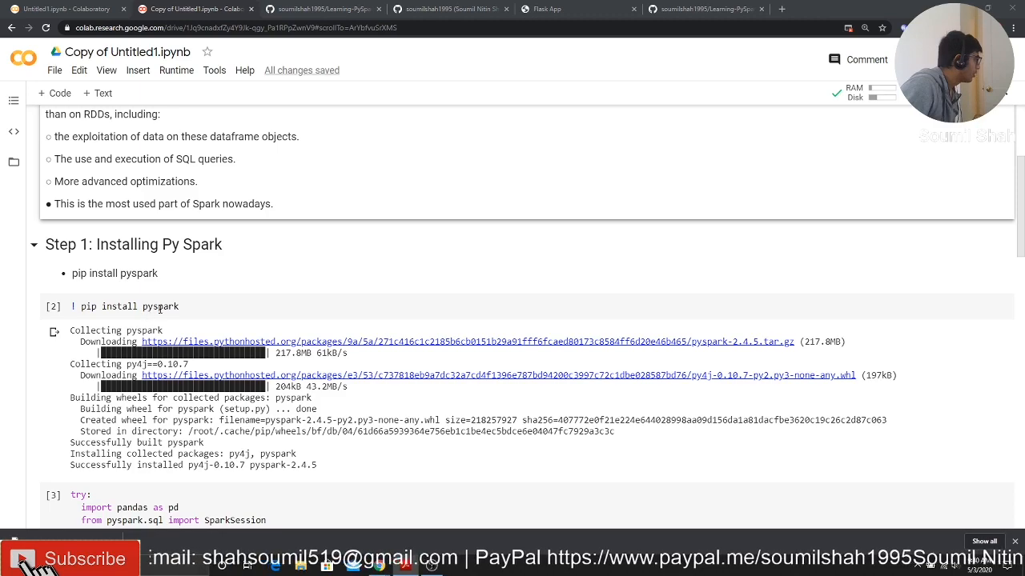
scroll(down, 3)
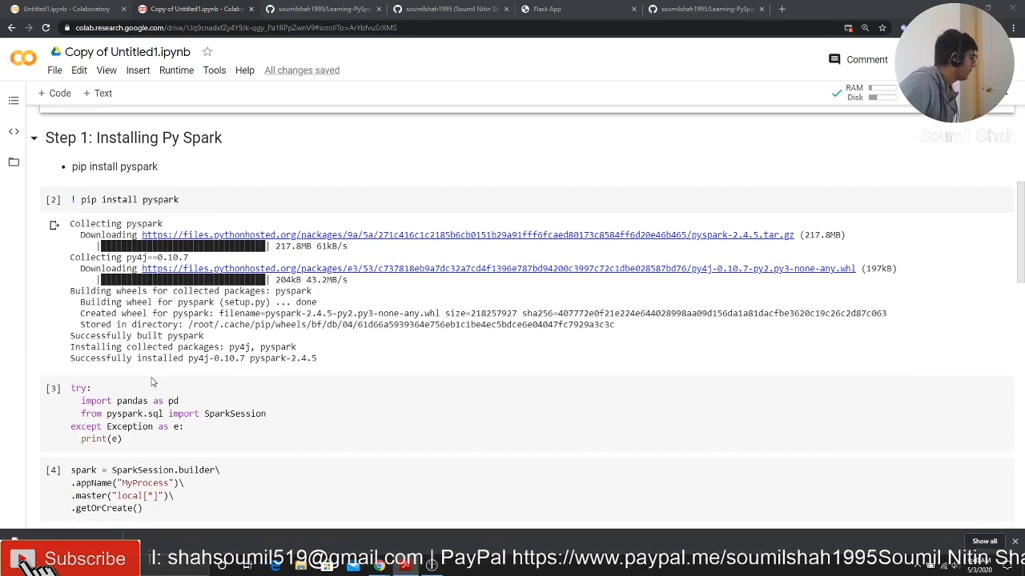
scroll(down, 3)
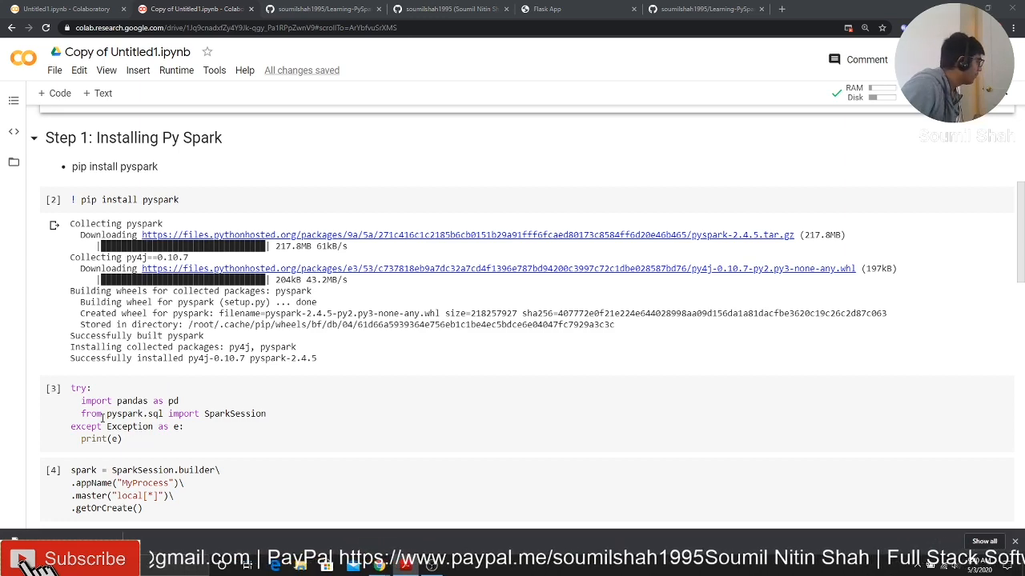
click(105, 413)
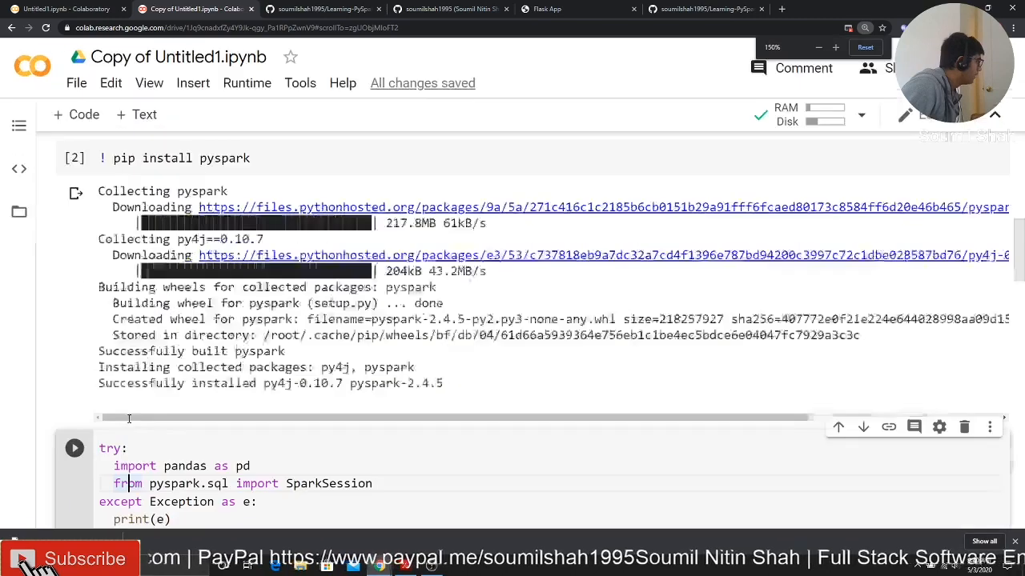
scroll(down, 3)
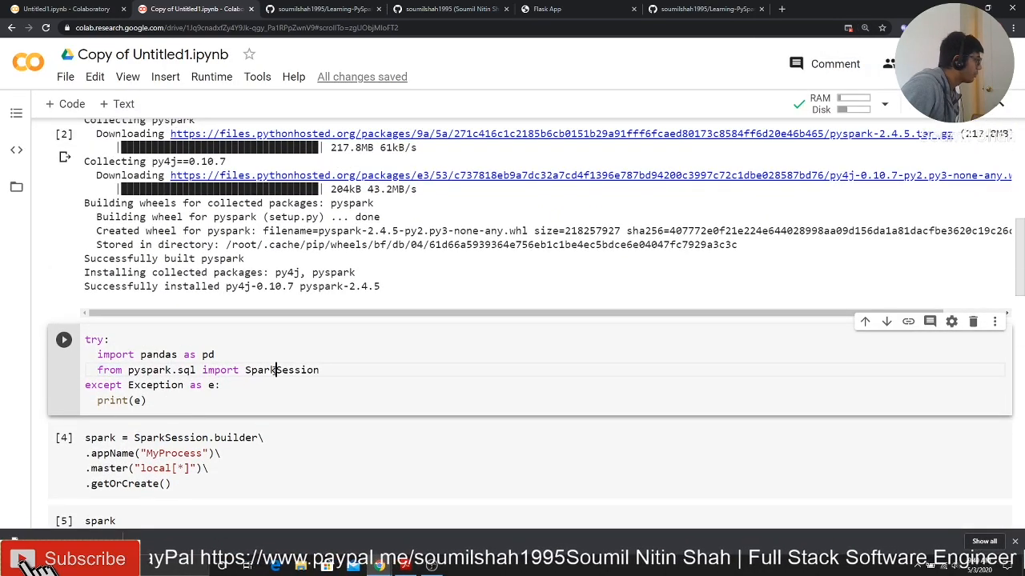
double_click(282, 370)
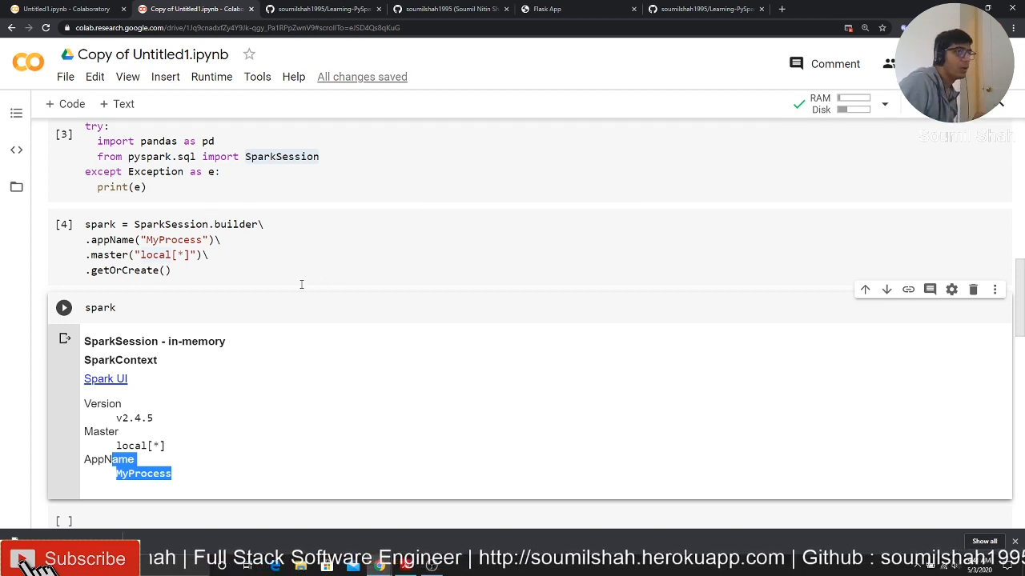
scroll(down, 3)
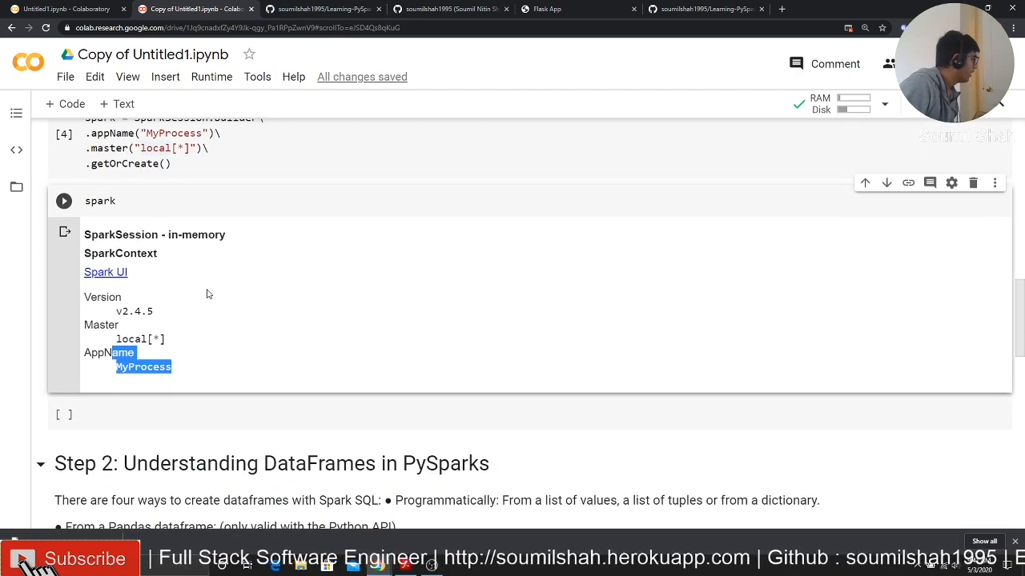
scroll(down, 3)
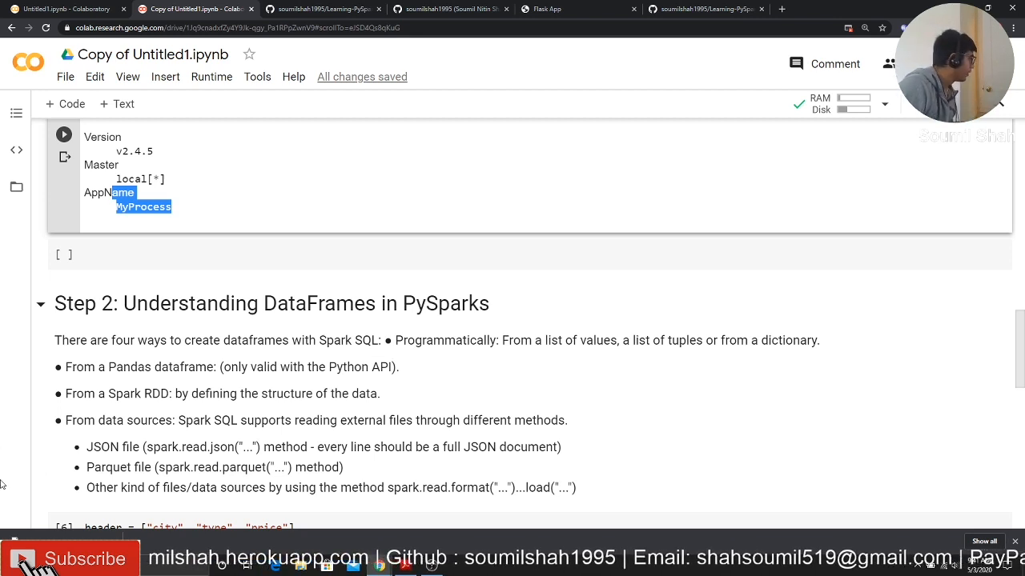
mouse_move(208, 406)
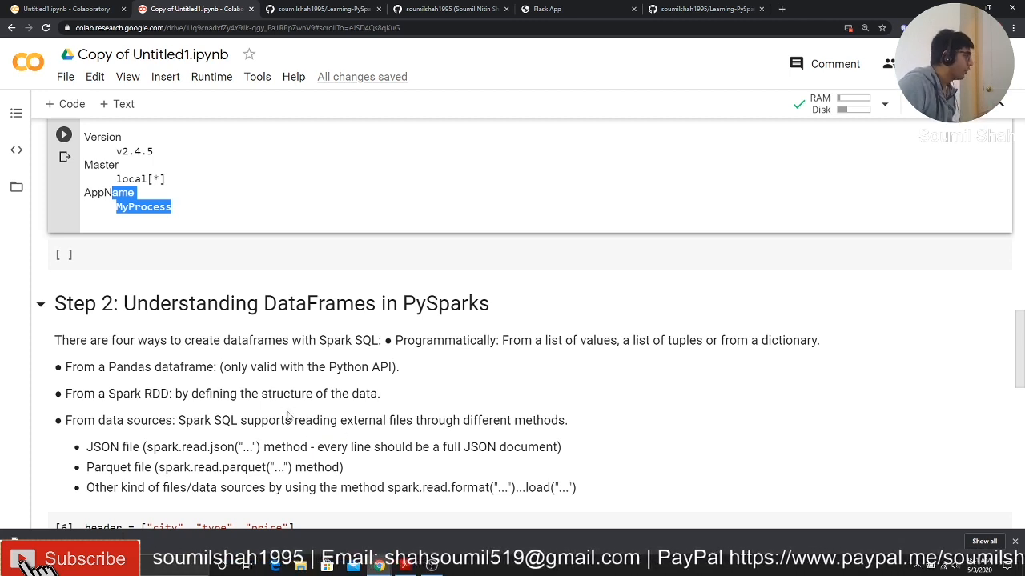
scroll(down, 3)
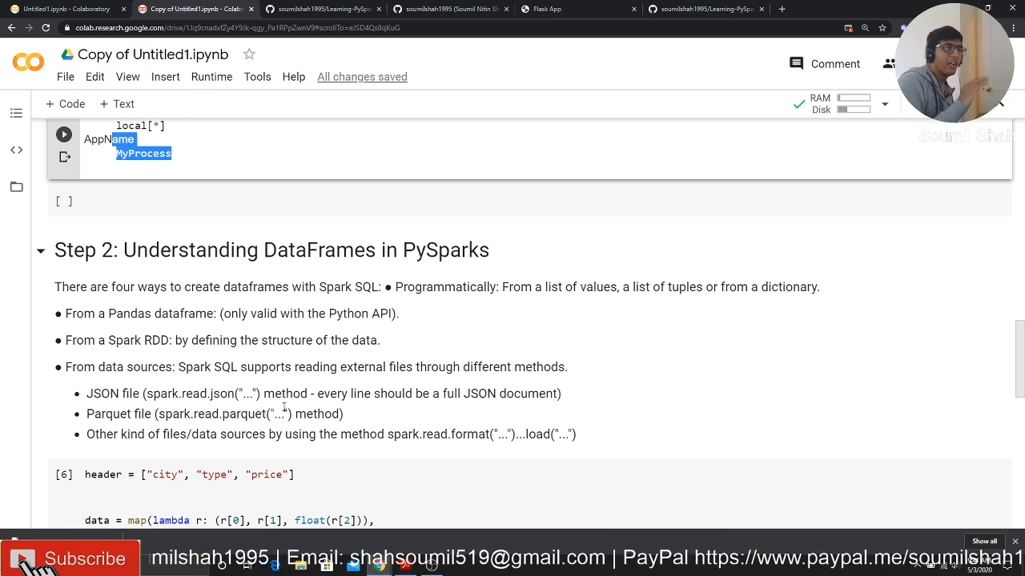
scroll(down, 3)
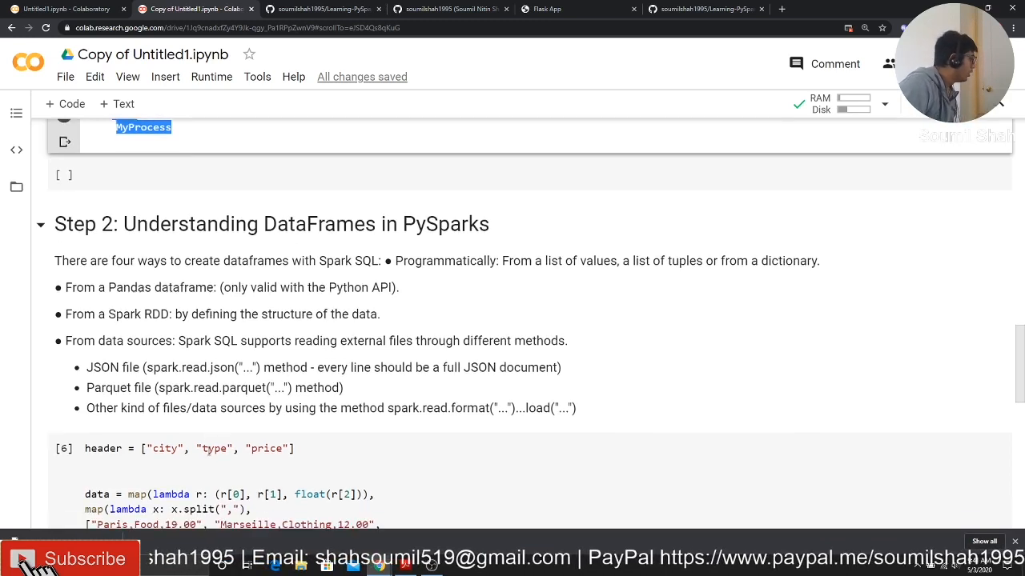
scroll(down, 3)
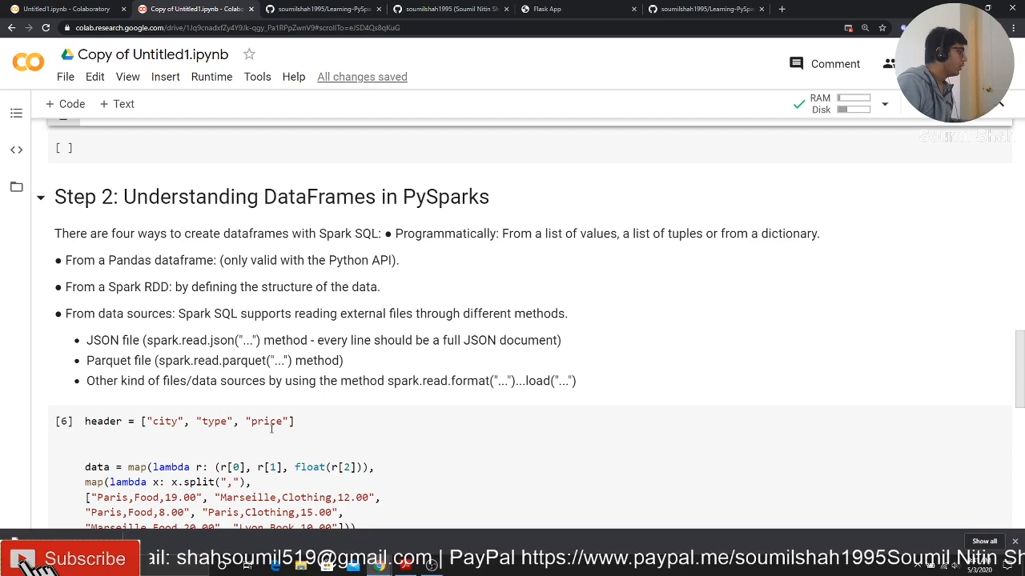
scroll(down, 3)
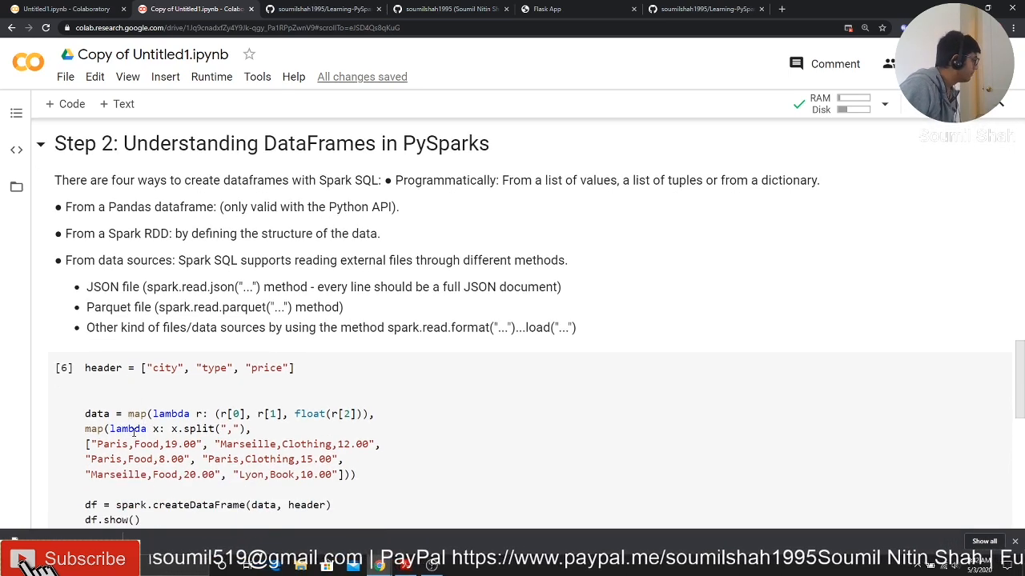
scroll(down, 3)
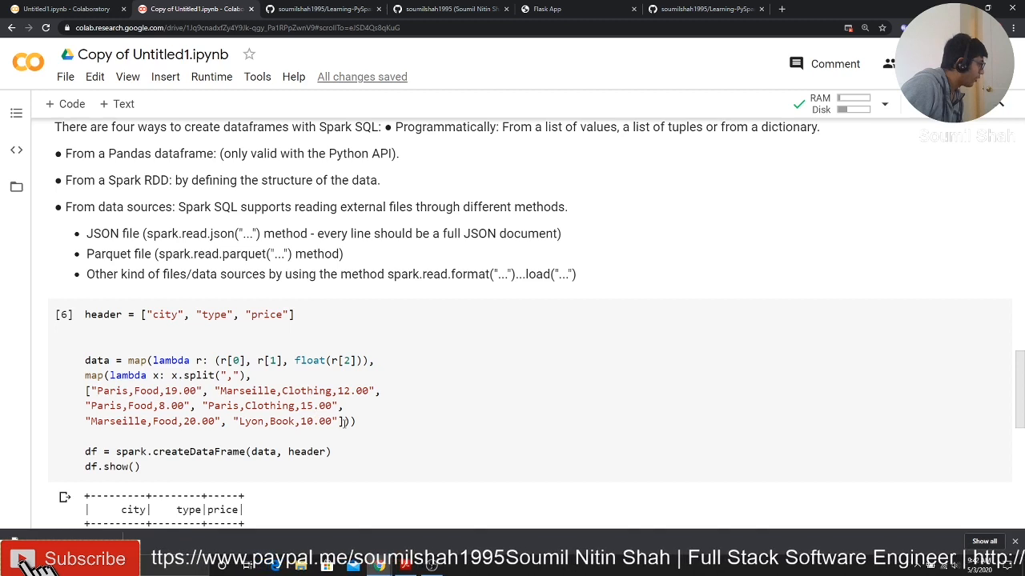
drag(85, 391, 356, 421)
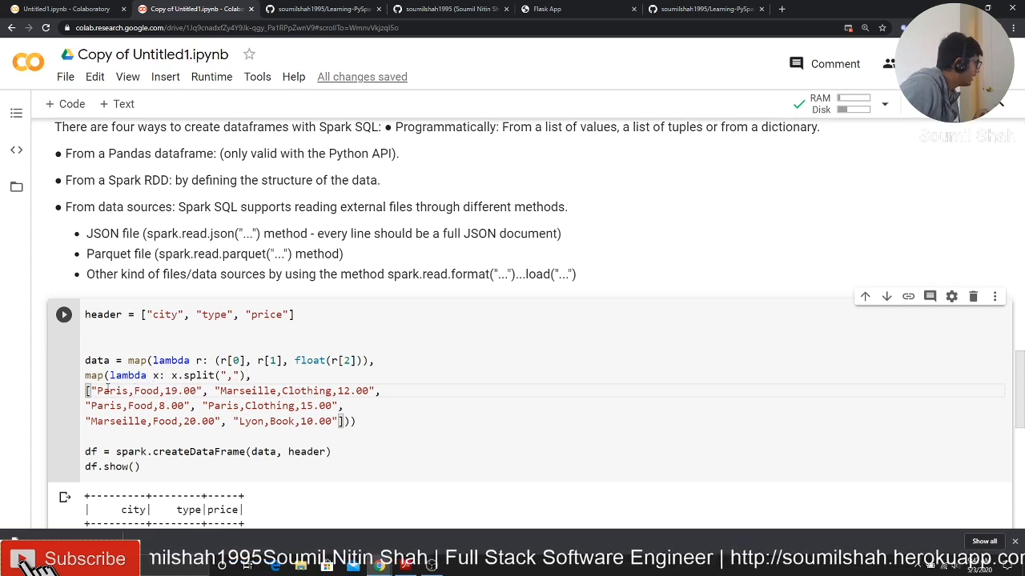
drag(95, 391, 184, 390)
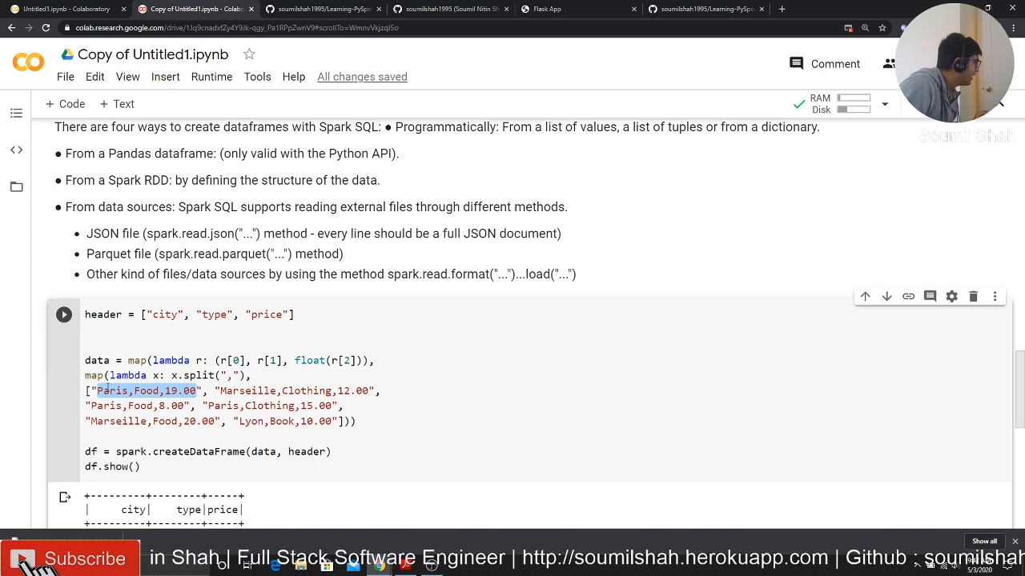
click(179, 391)
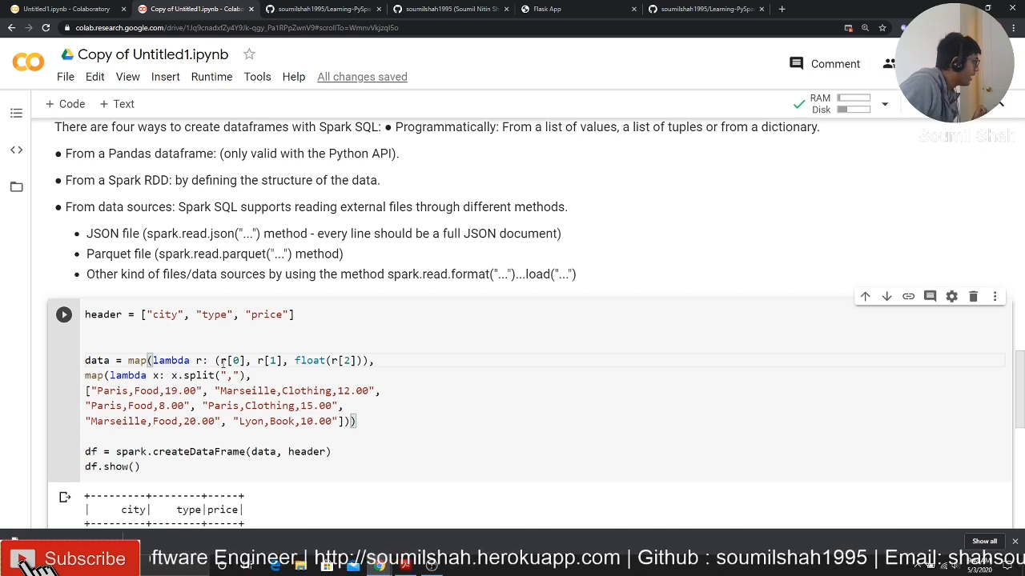
double_click(112, 391)
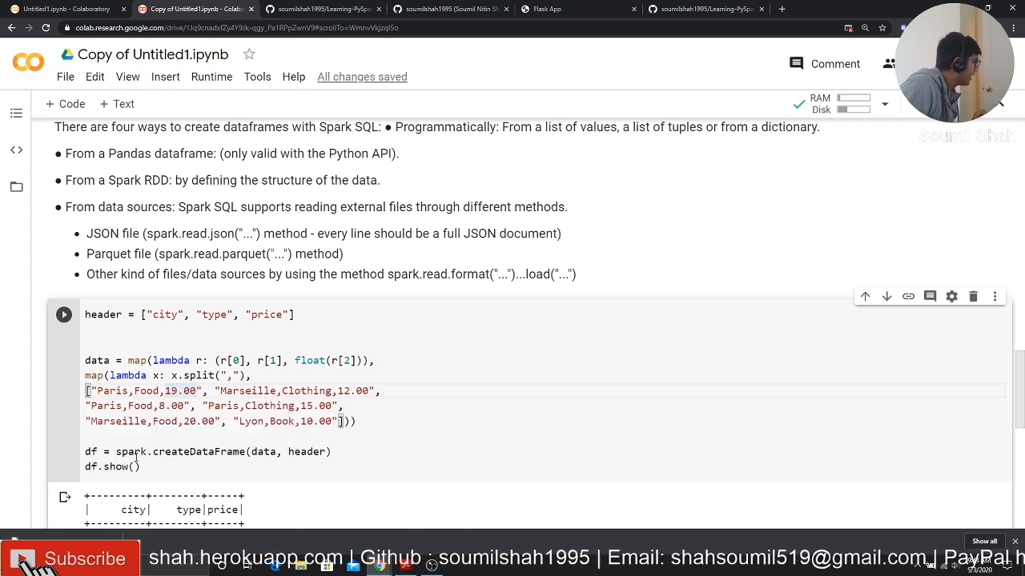
double_click(199, 452)
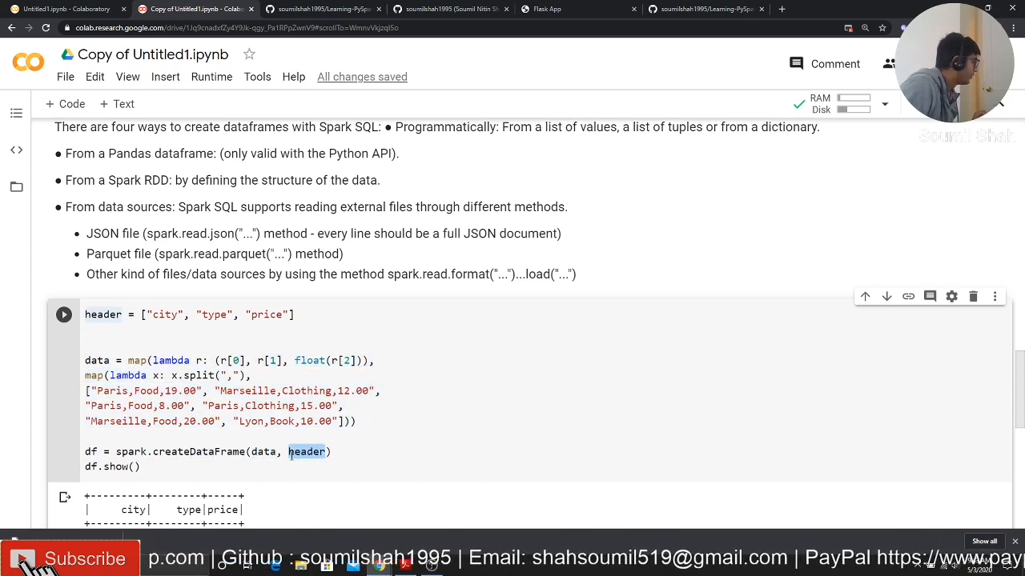
scroll(down, 3)
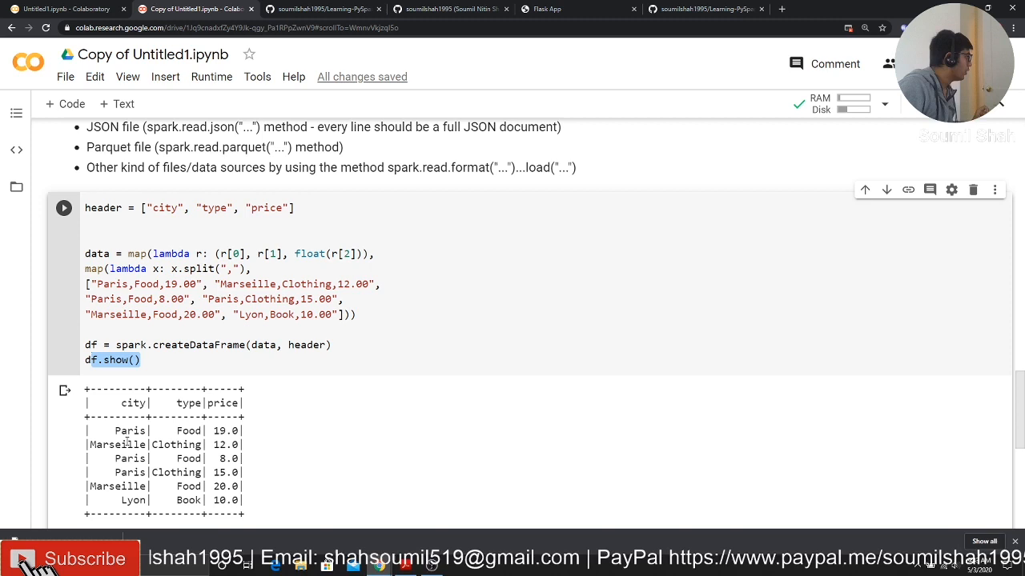
click(302, 332)
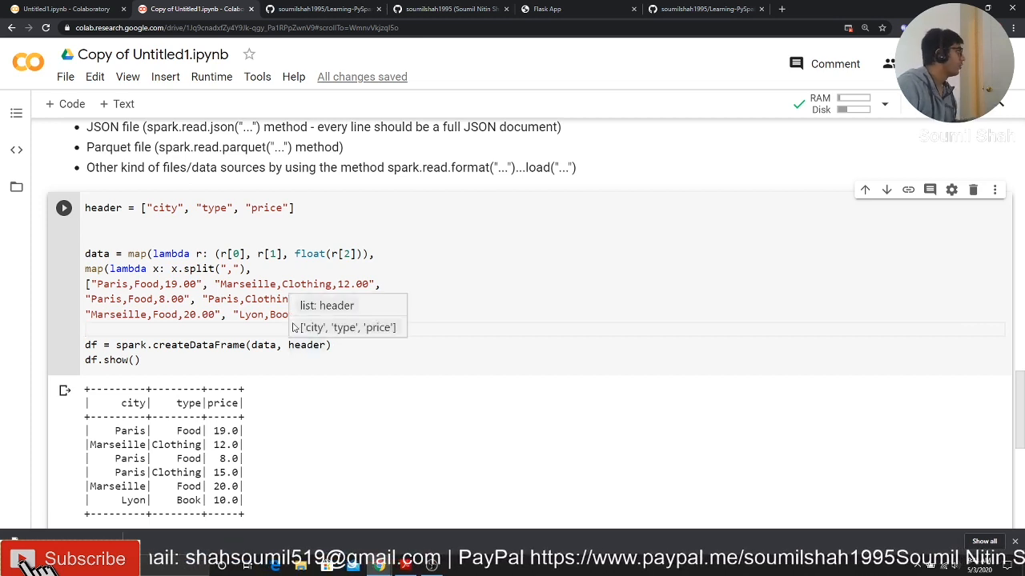
mouse_move(300, 313)
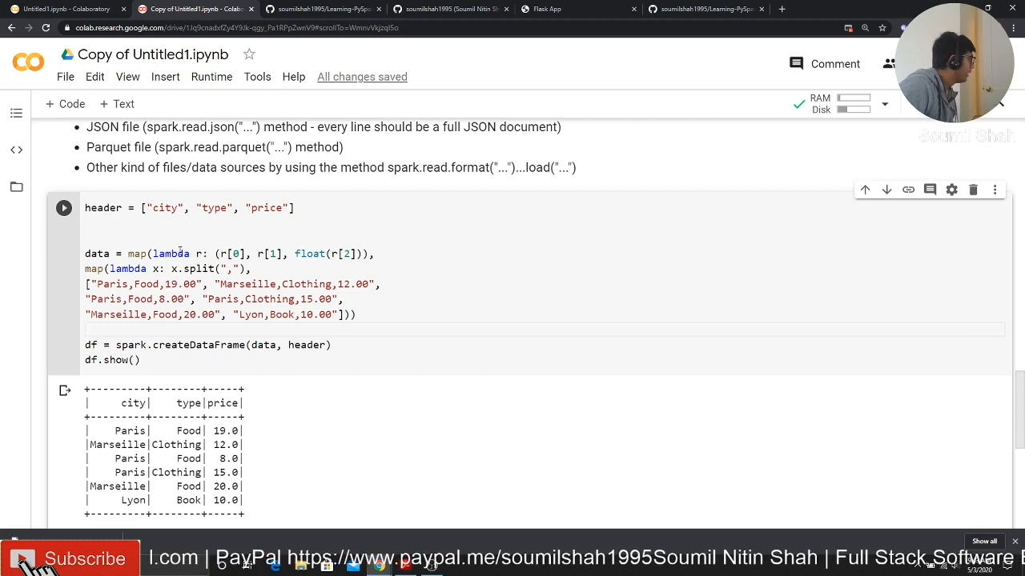
click(295, 208)
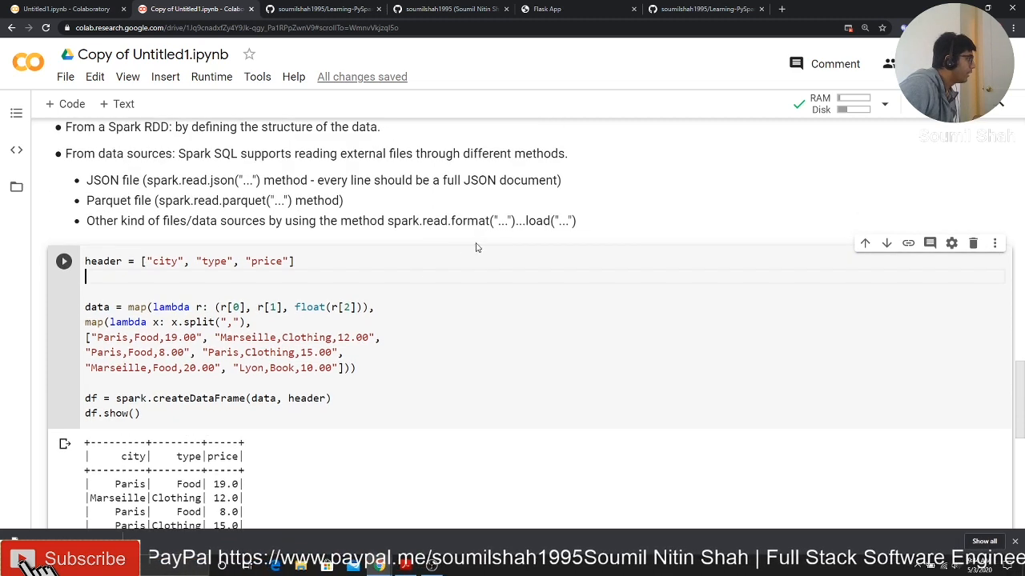
click(64, 261)
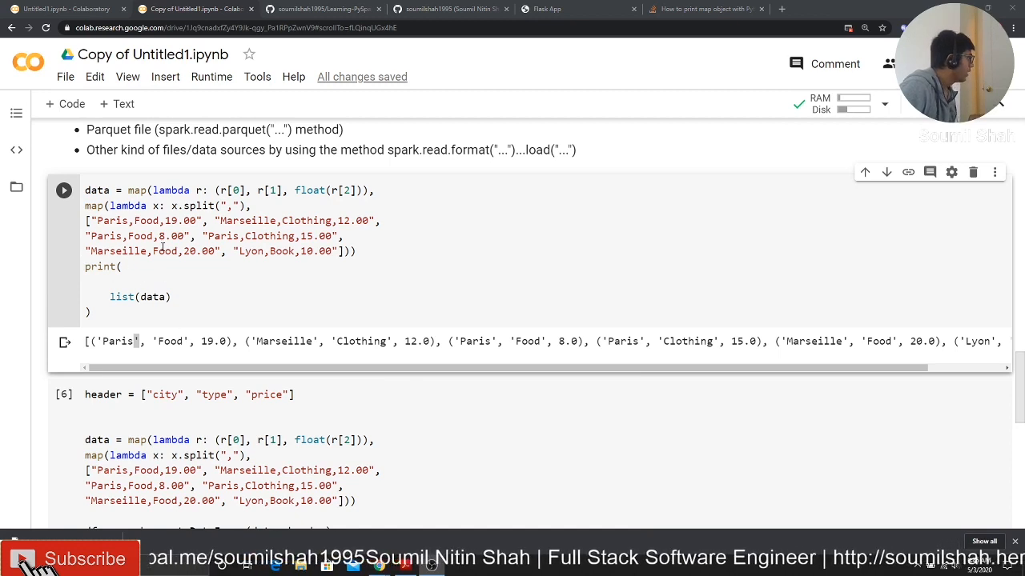
double_click(118, 341)
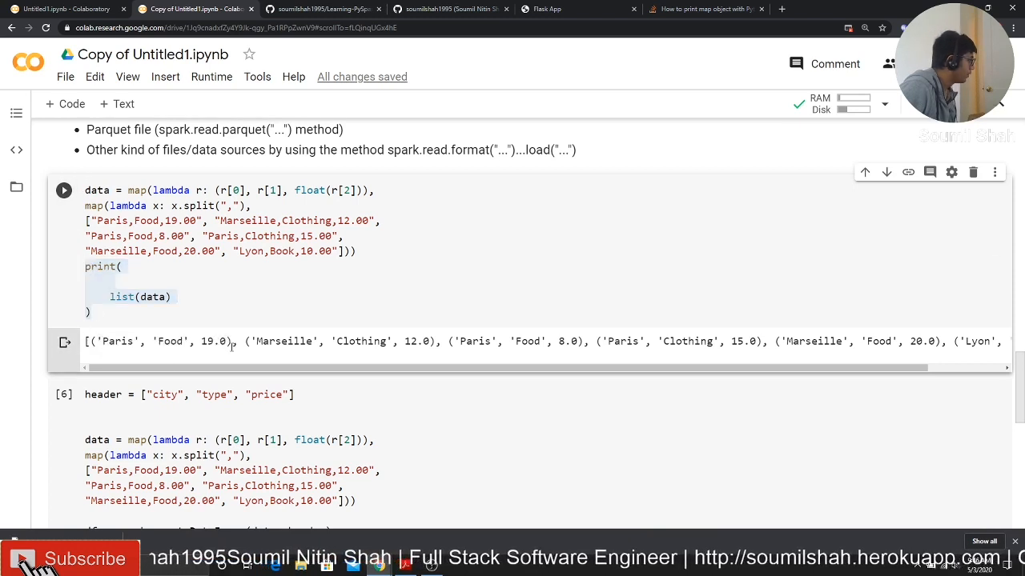
drag(224, 341, 416, 341)
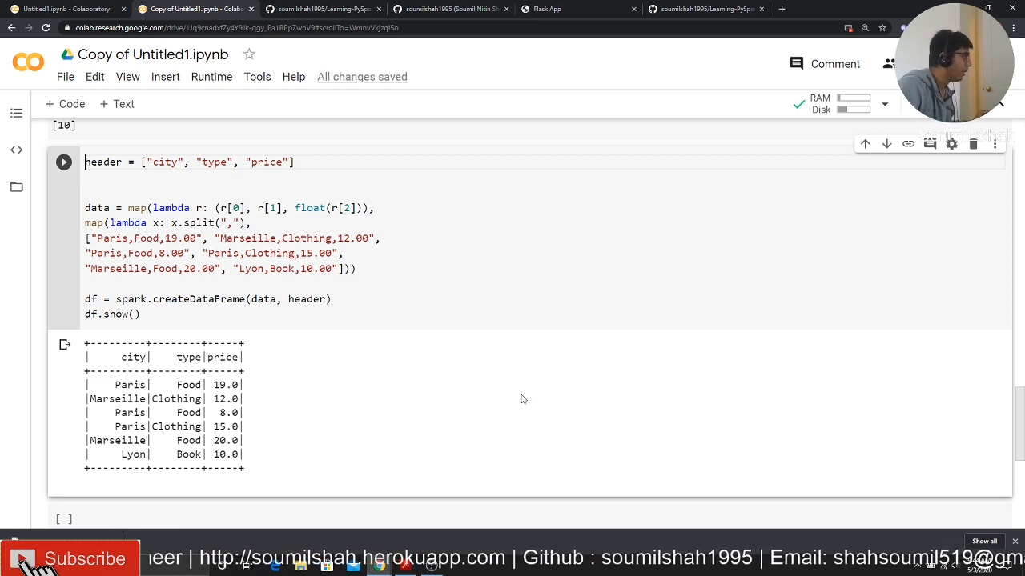
mouse_move(530, 370)
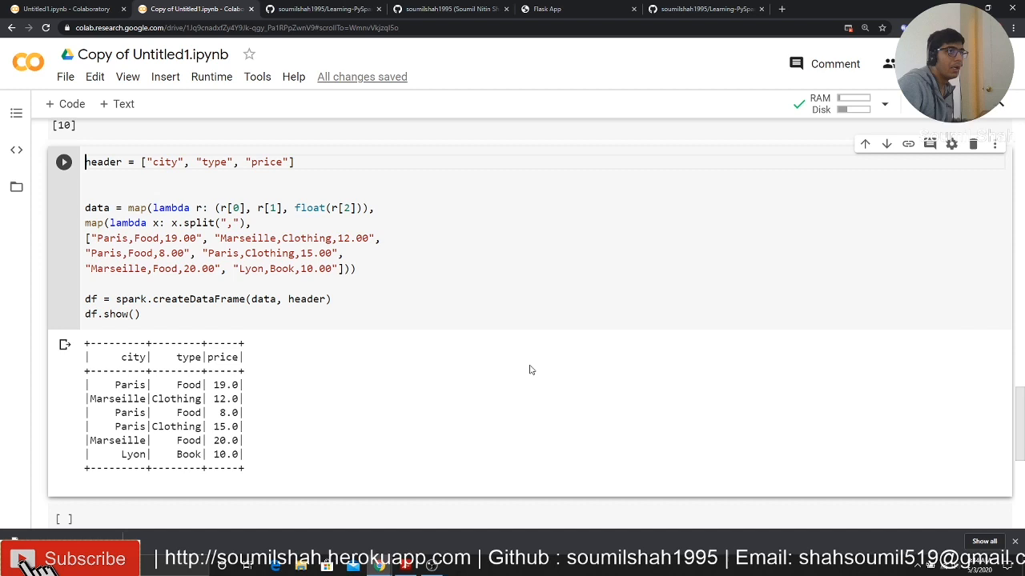